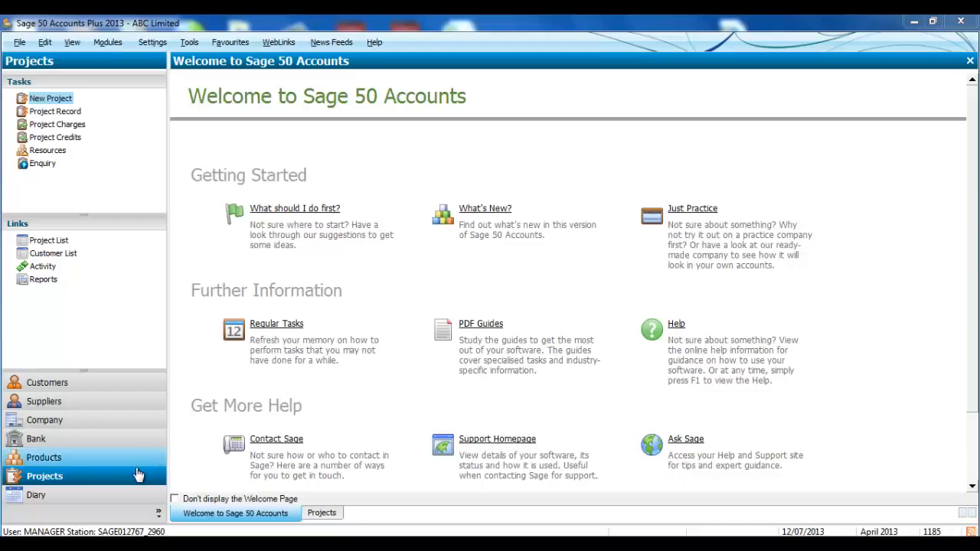
Show the Projects list, then bring up Configuration Editor's Project Costing settings
left_click(43, 474)
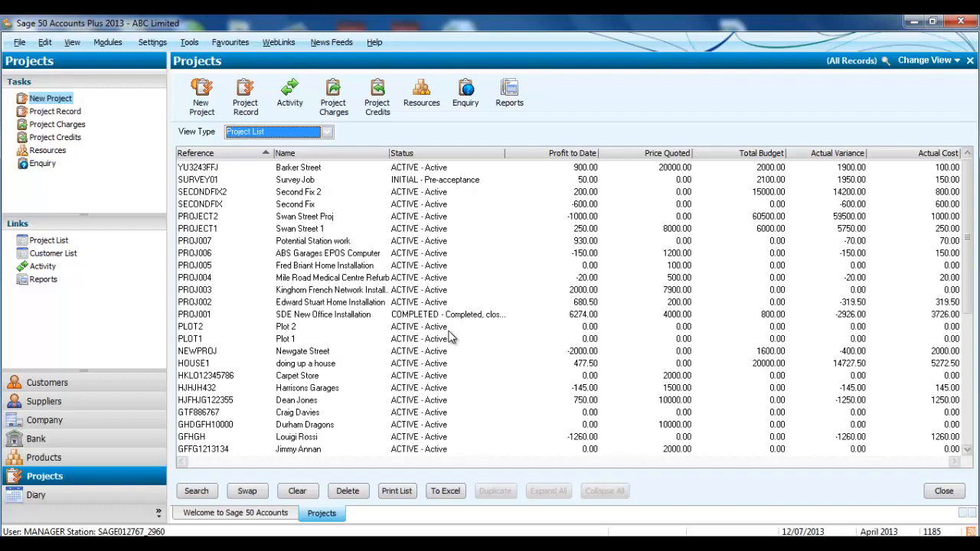
mouse_move(340, 216)
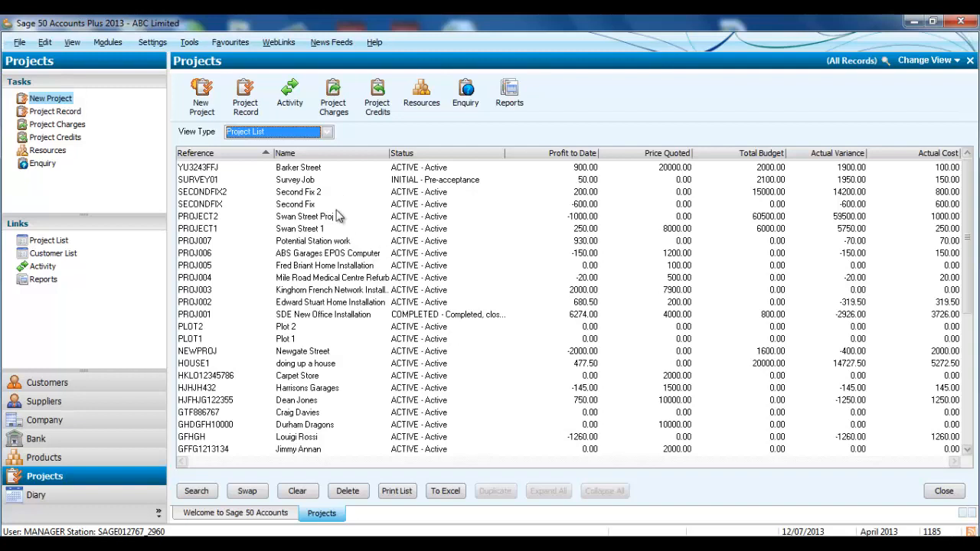
mouse_move(683, 185)
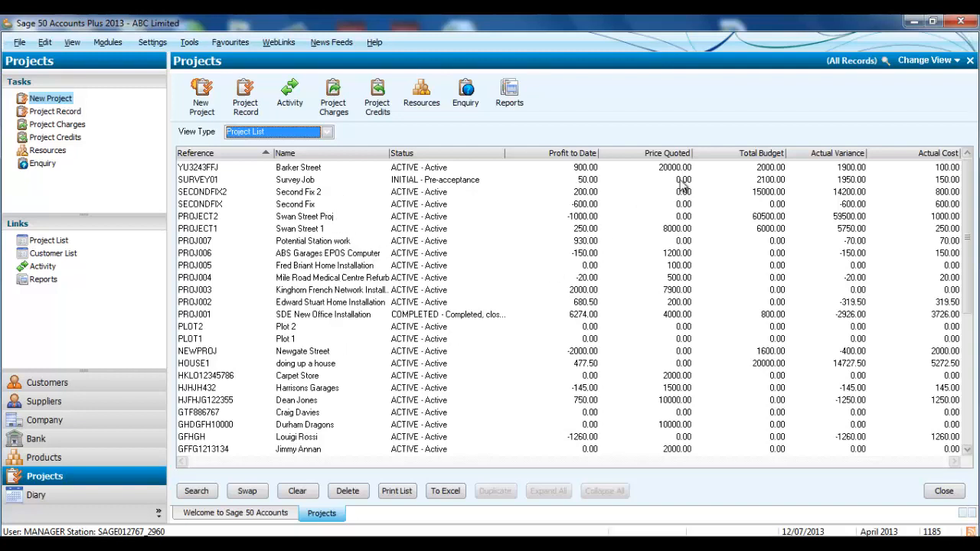
mouse_move(662, 320)
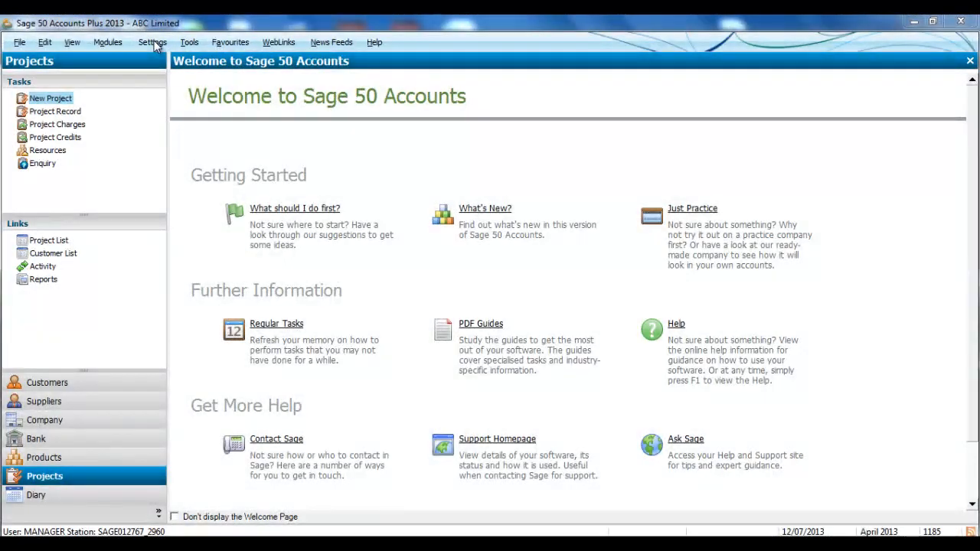
left_click(153, 43)
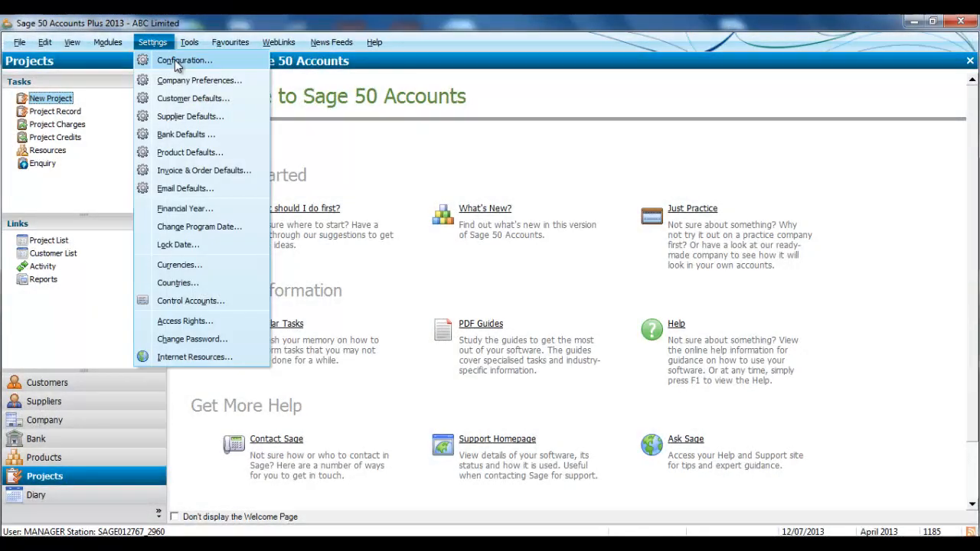
left_click(183, 60)
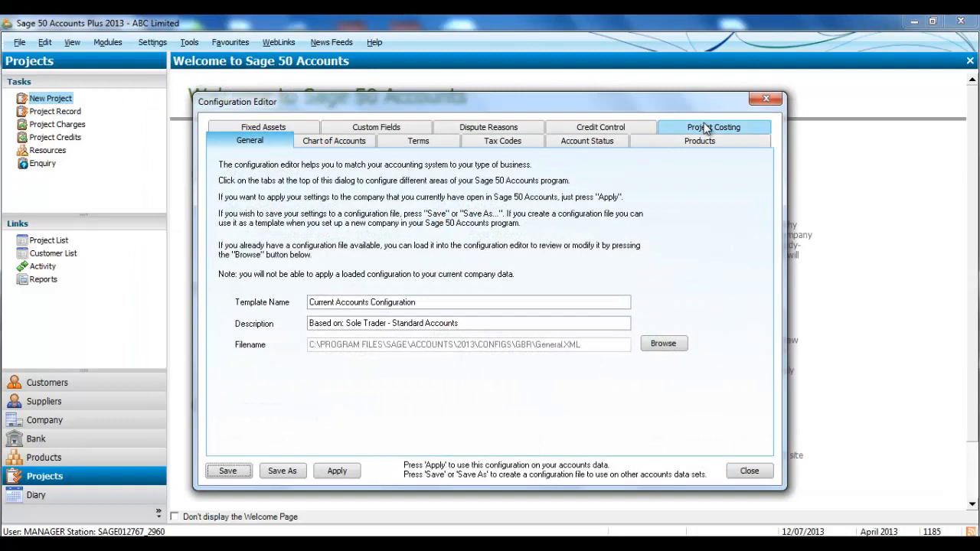
left_click(714, 127)
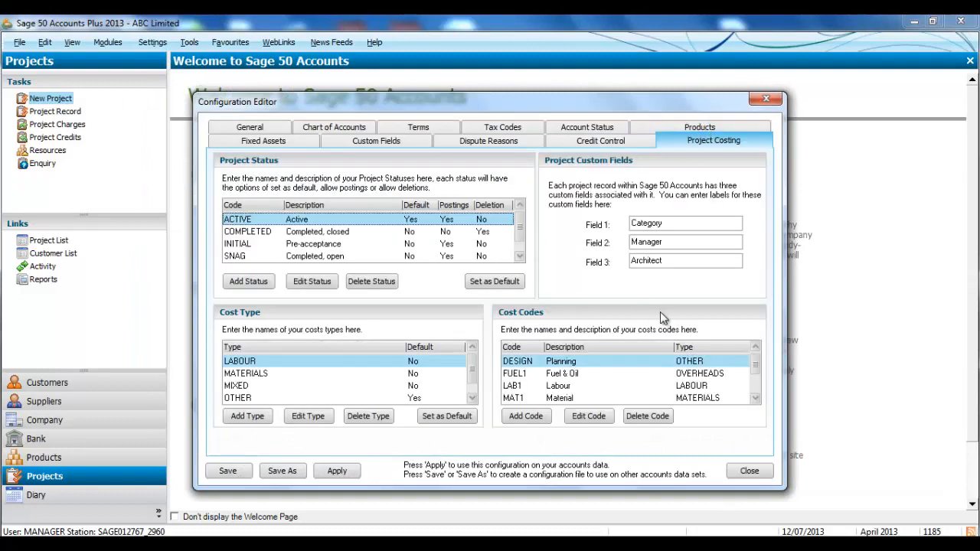
mouse_move(690, 316)
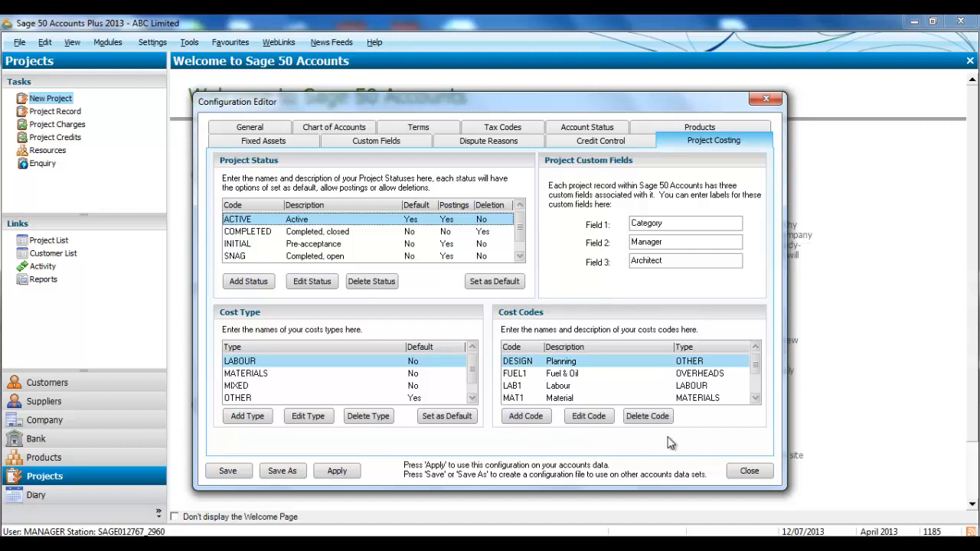
mouse_move(661, 450)
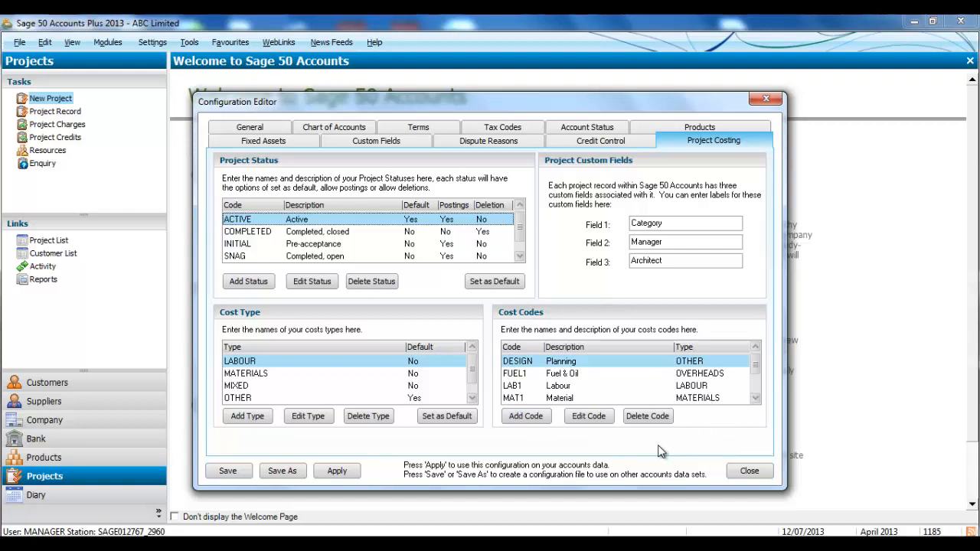
mouse_move(528, 361)
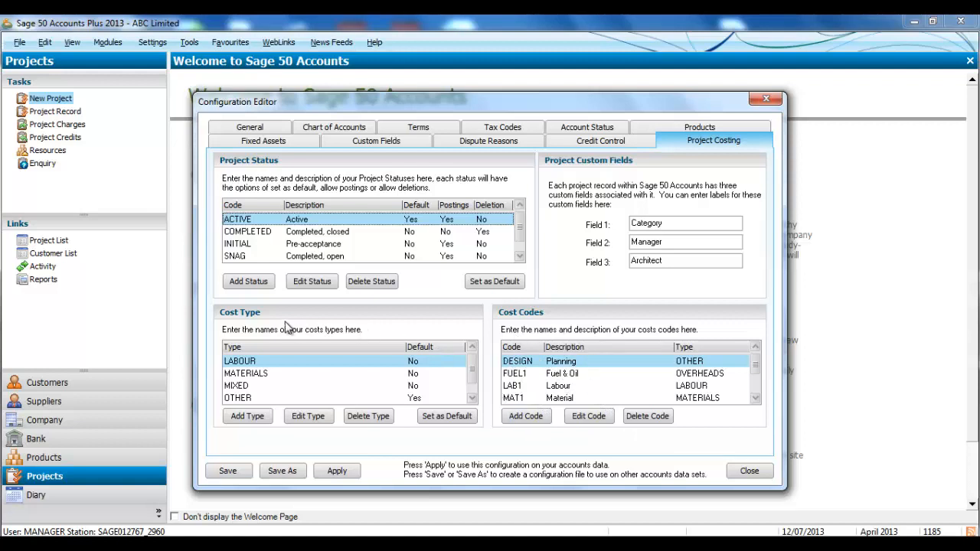
mouse_move(371, 389)
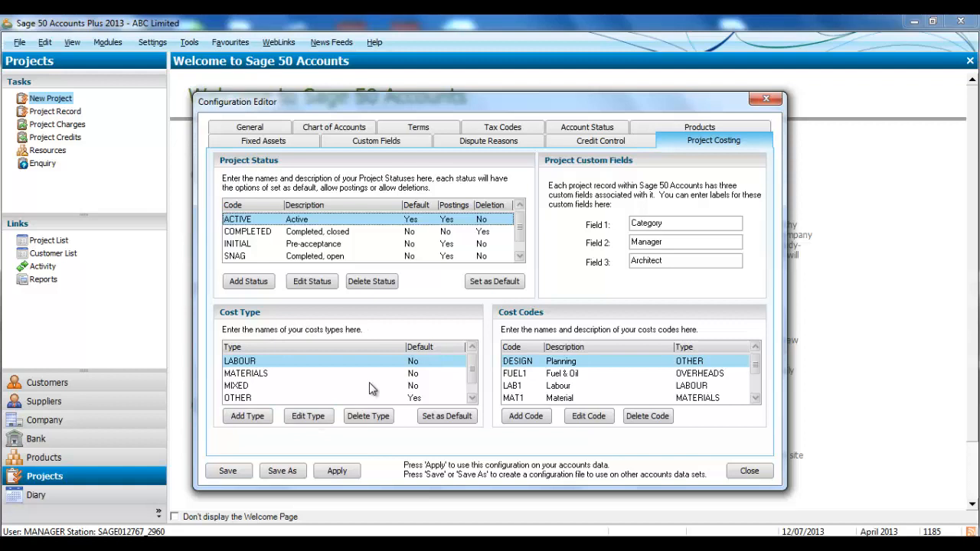
mouse_move(345, 361)
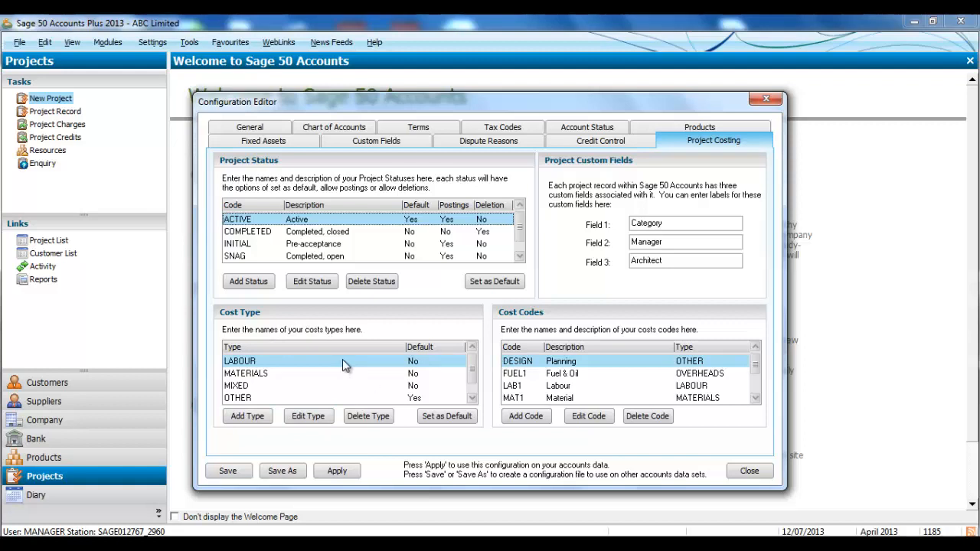
mouse_move(309, 417)
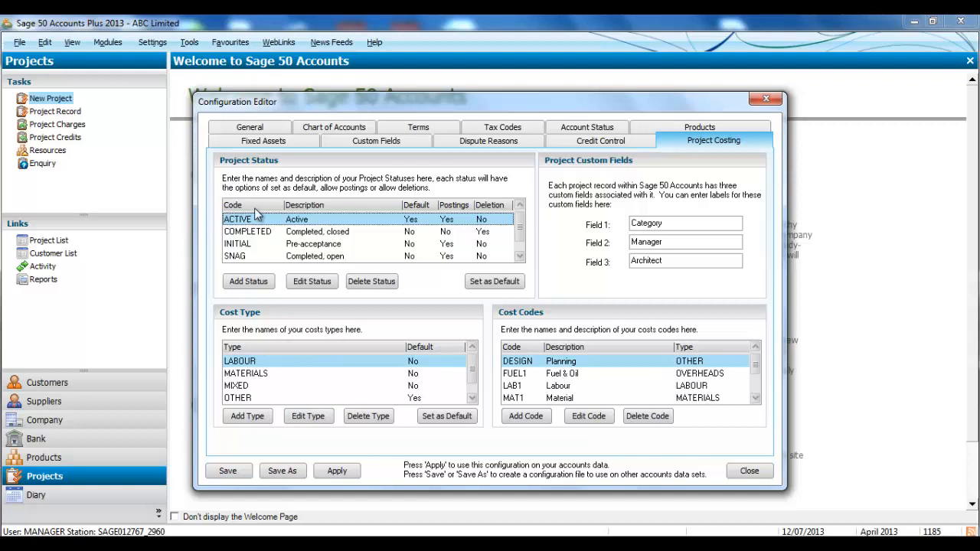
mouse_move(310, 253)
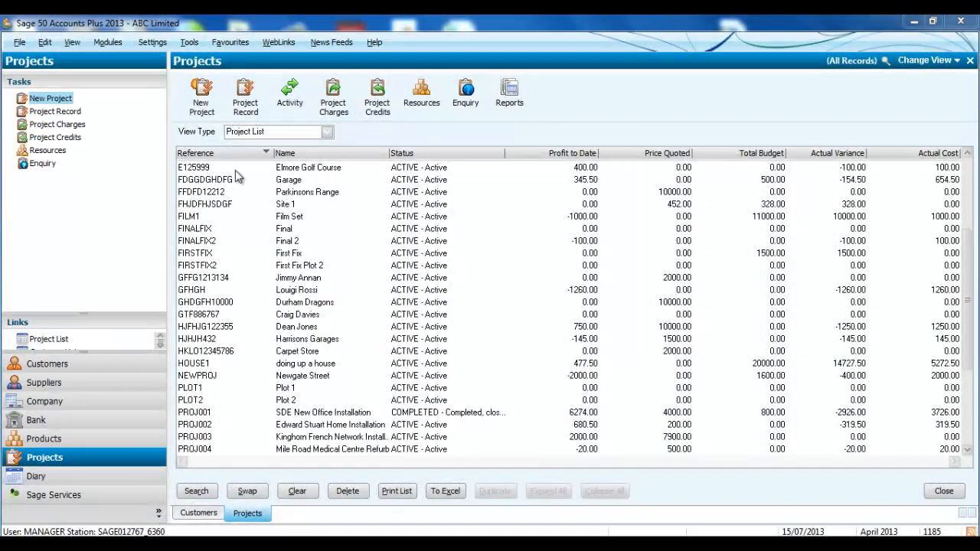
Start a new project record and set its status to INITIAL Pre-acceptance
left_click(245, 95)
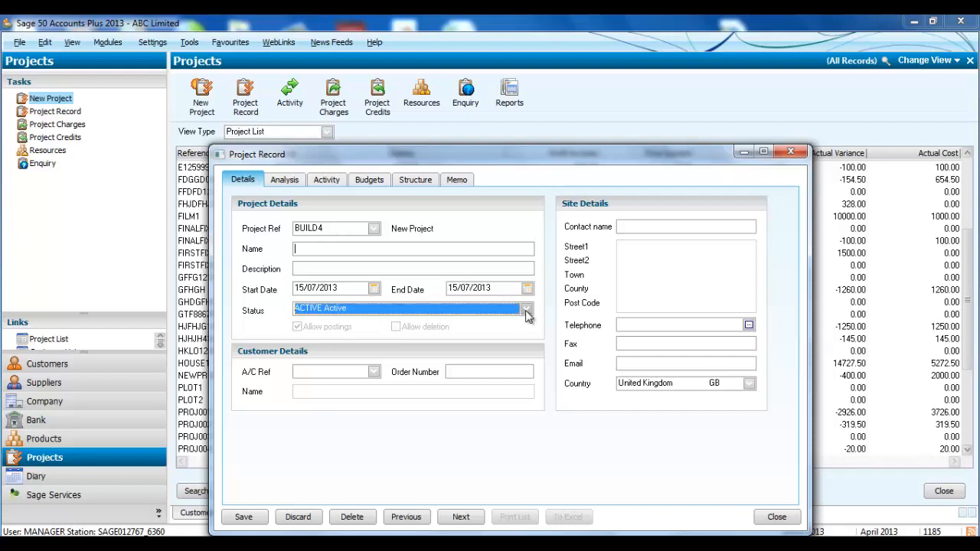
left_click(527, 309)
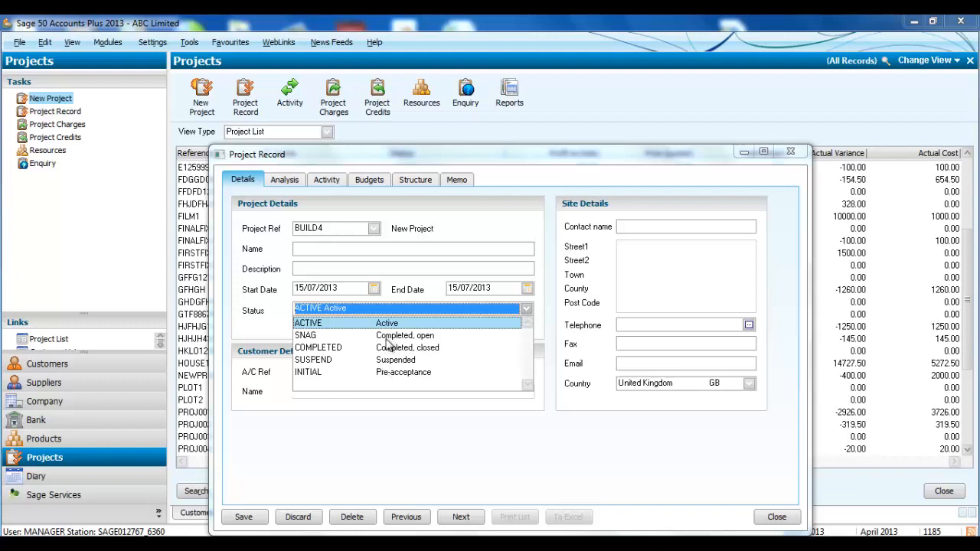
mouse_move(380, 379)
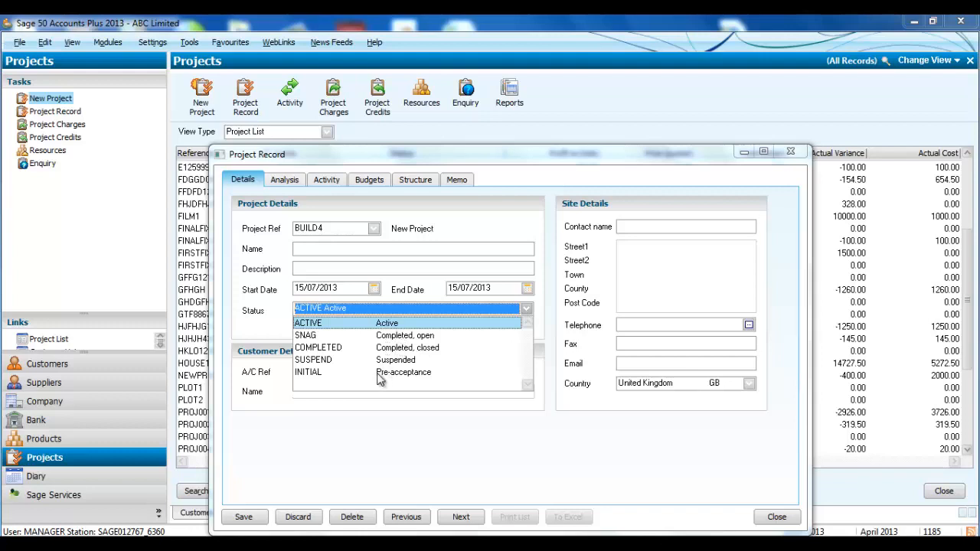
left_click(308, 372)
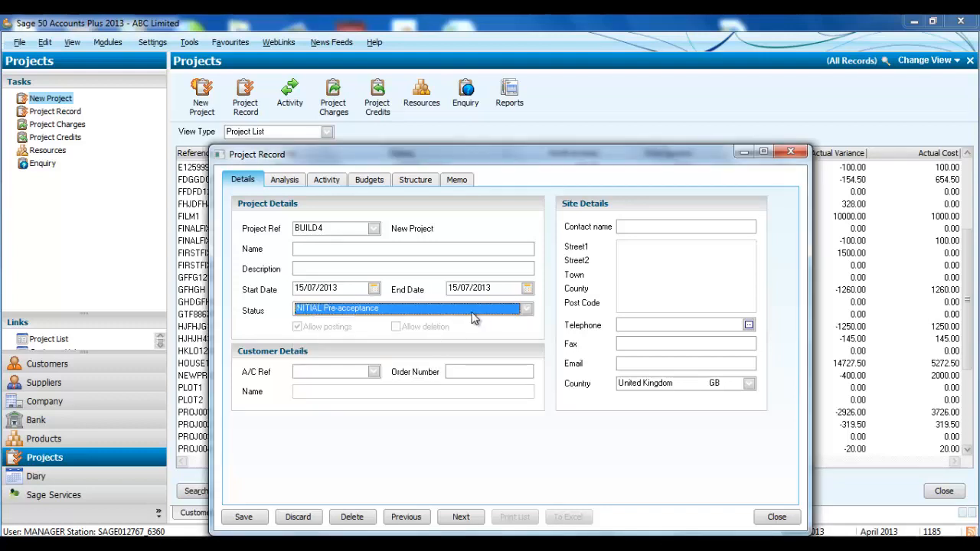
mouse_move(340, 435)
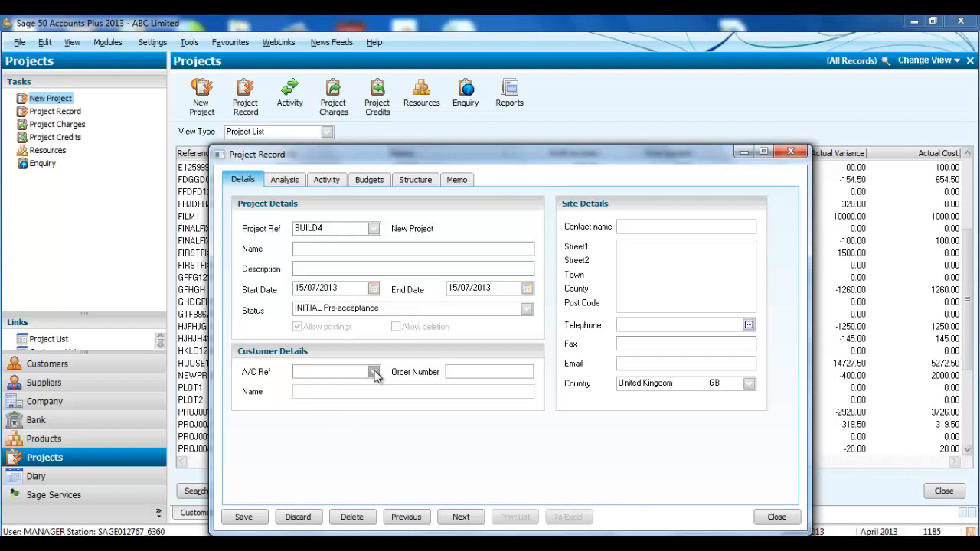
left_click(374, 372)
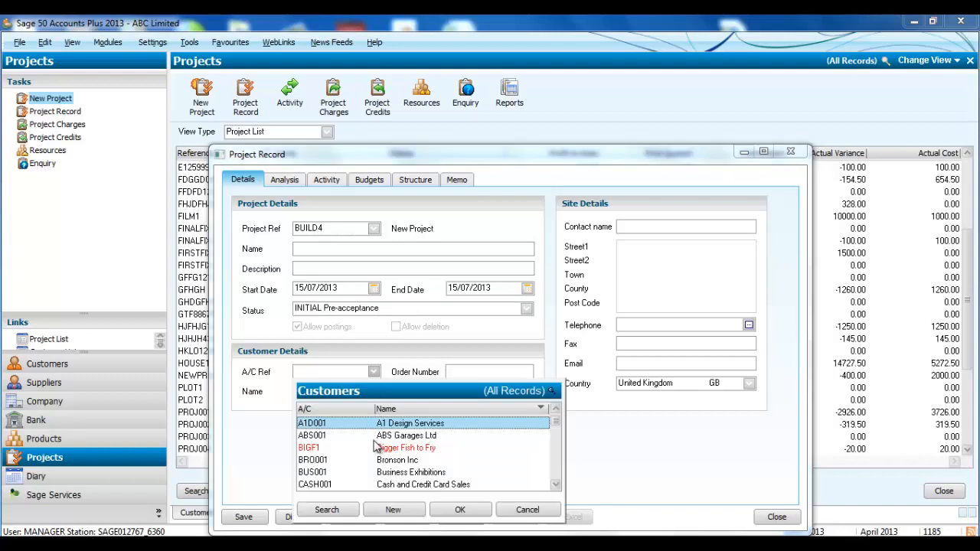
left_click(526, 509)
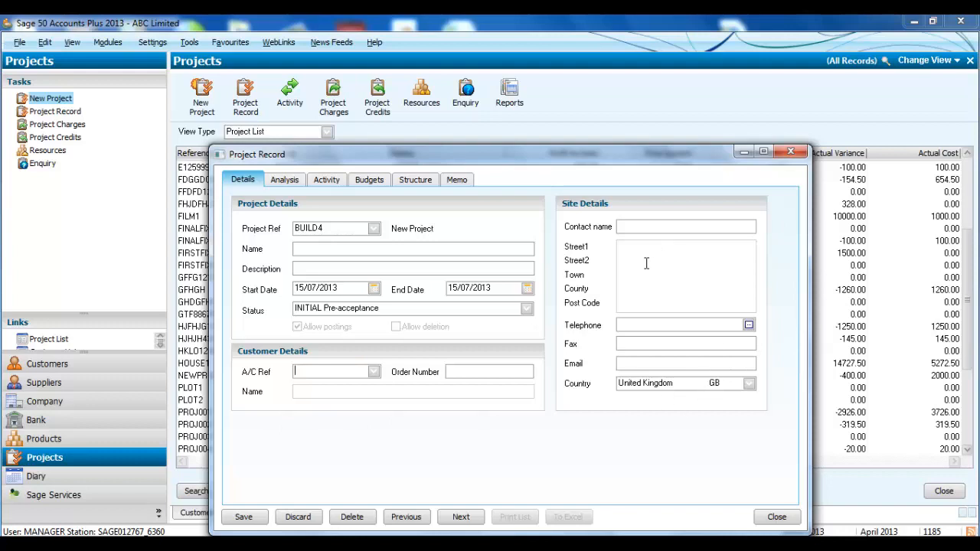
mouse_move(371, 179)
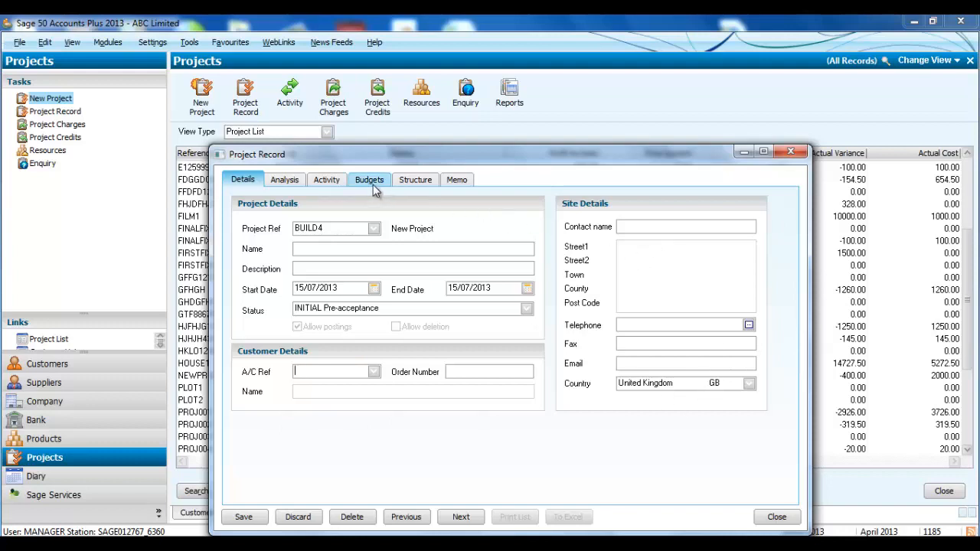
Budget Labour 5000, Materials 3000 and Fuel & Oil 150, then view the 8150 analysis totals
left_click(369, 179)
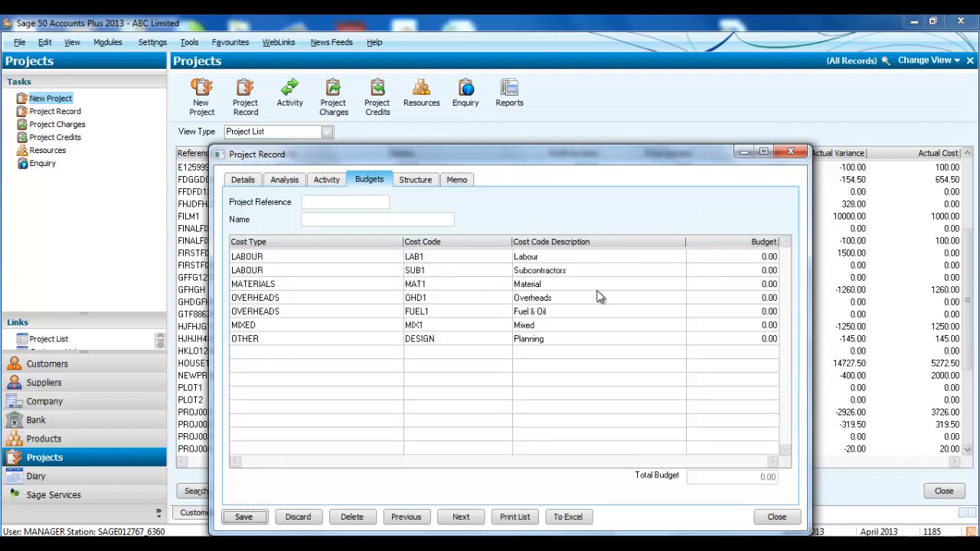
mouse_move(711, 269)
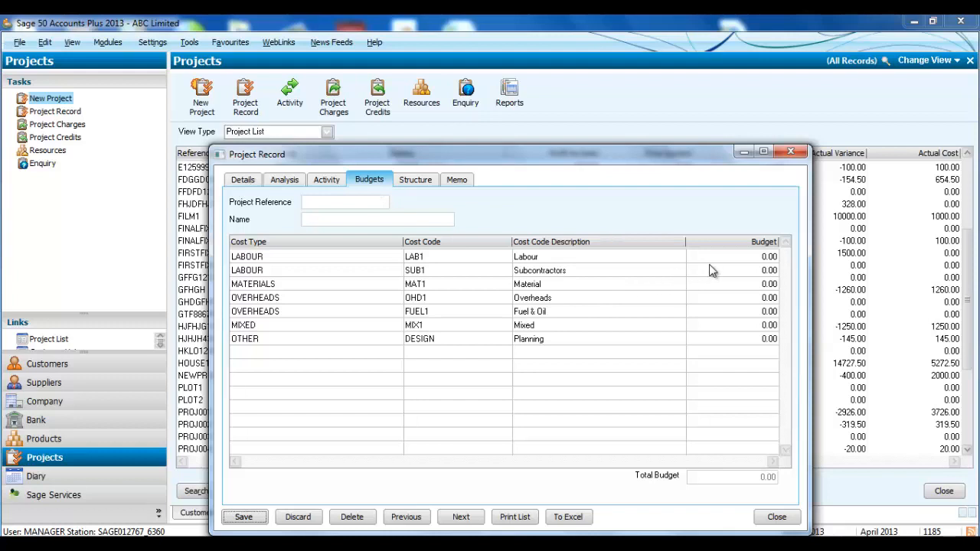
left_click(732, 256)
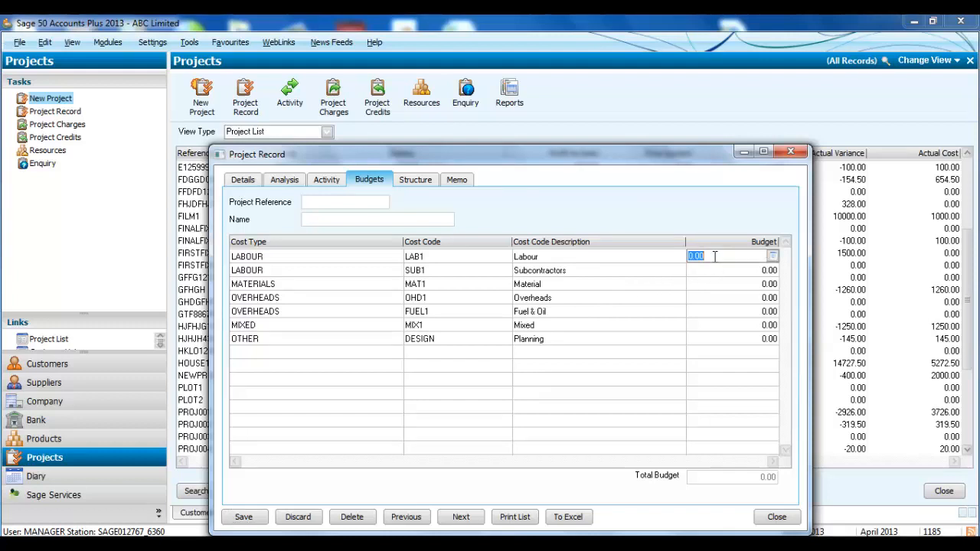
type("5000")
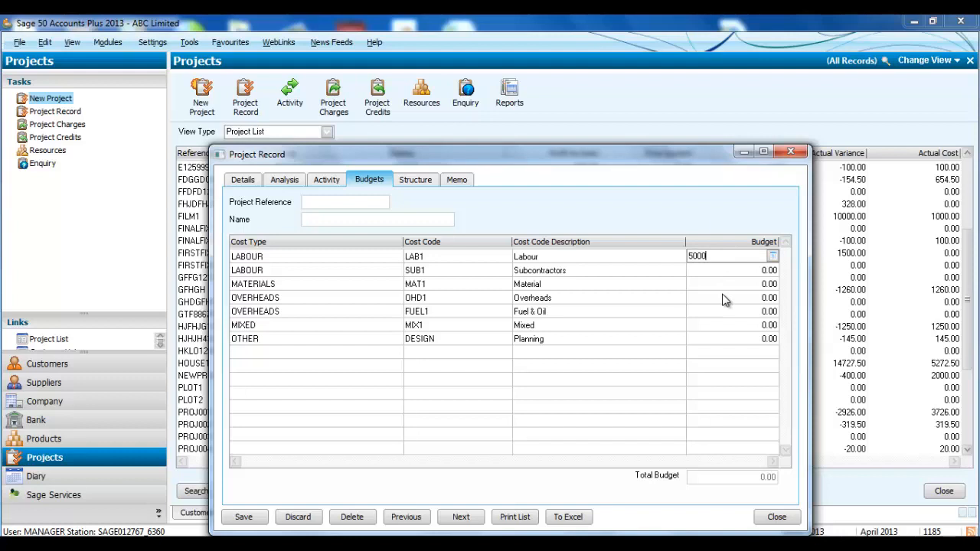
type("3000")
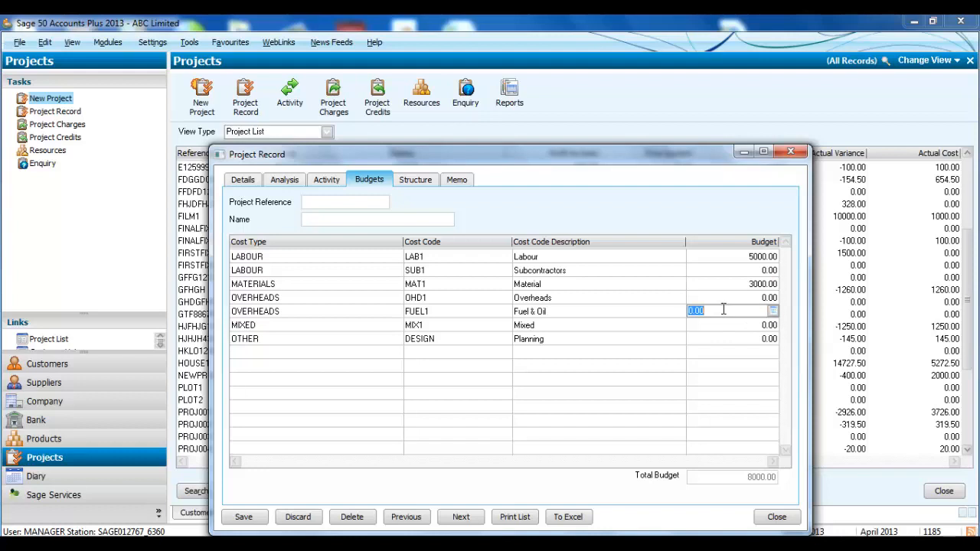
type("150")
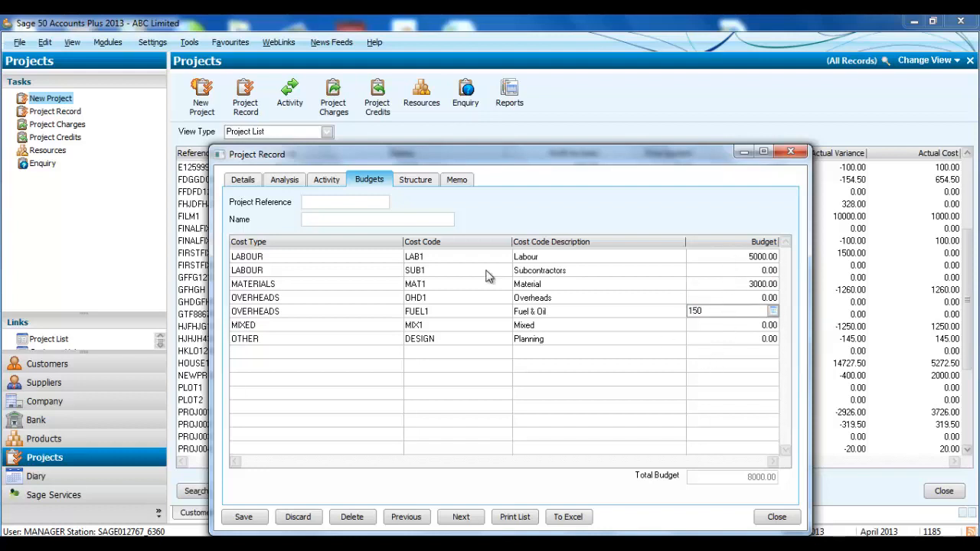
left_click(284, 179)
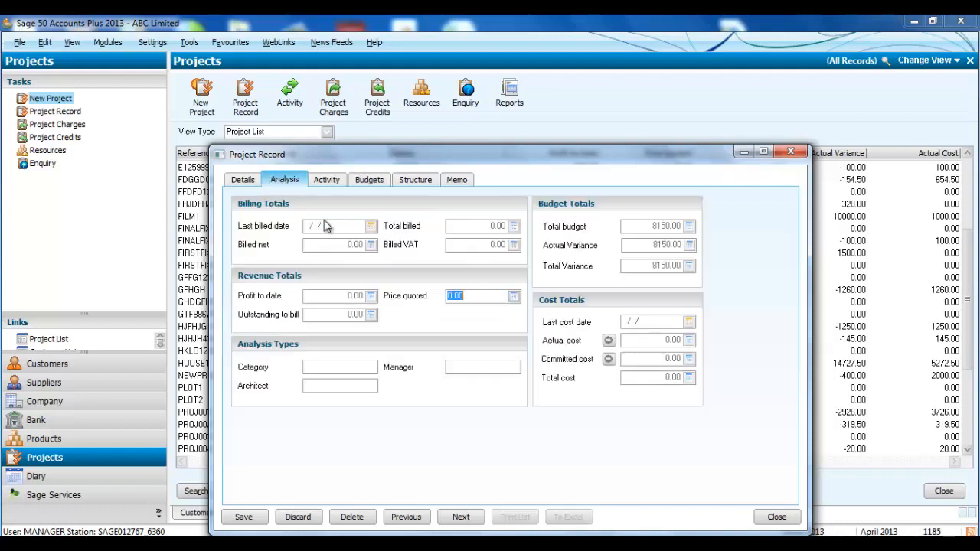
mouse_move(651, 231)
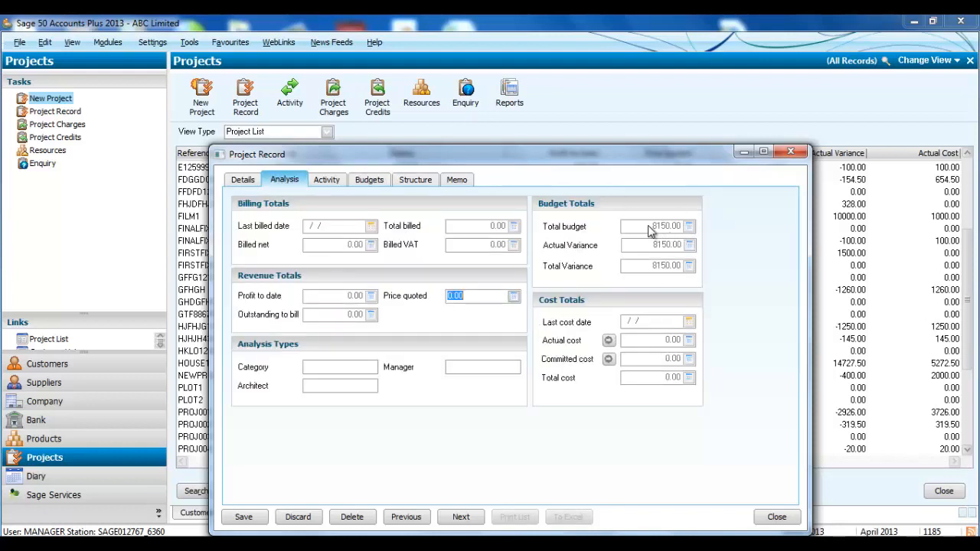
mouse_move(696, 237)
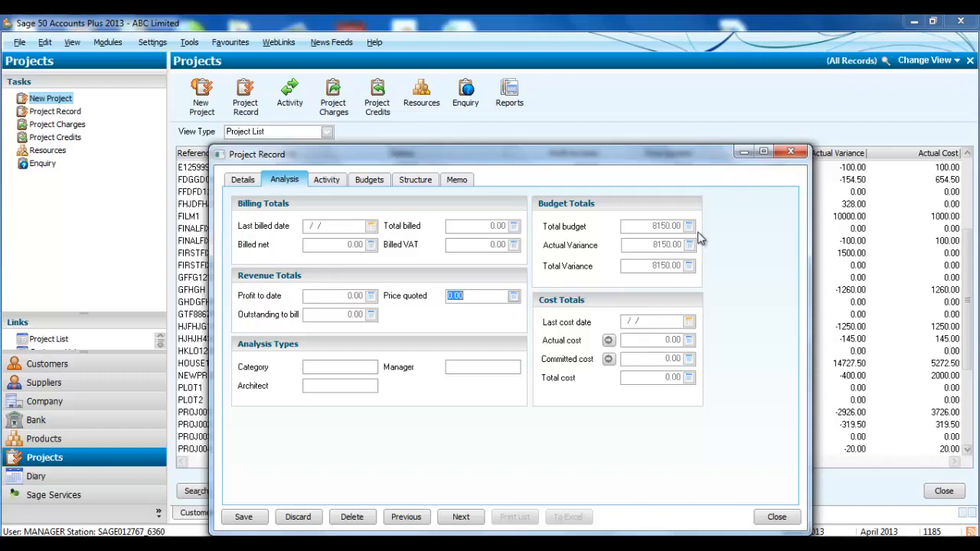
Save project BUILD4 and return to the Projects list
left_click(775, 517)
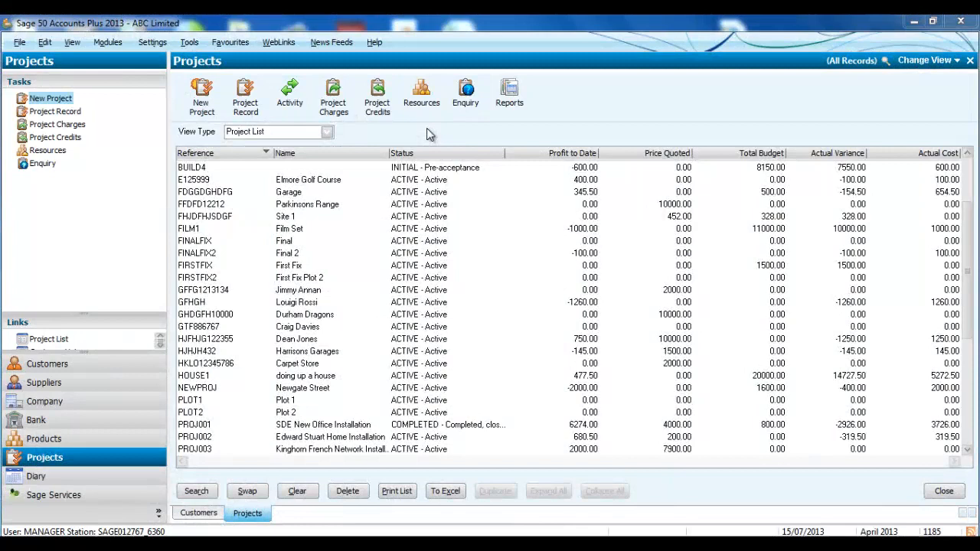
left_click(421, 95)
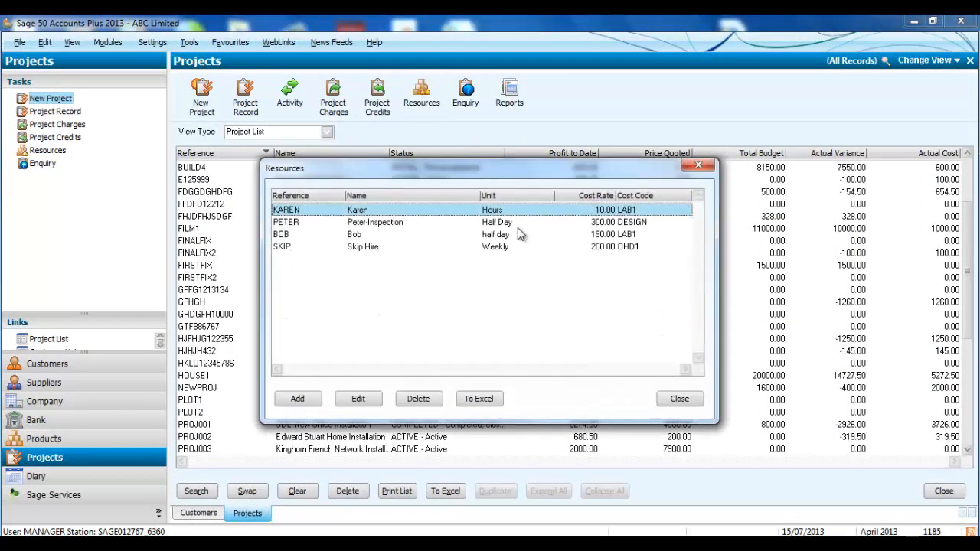
mouse_move(395, 239)
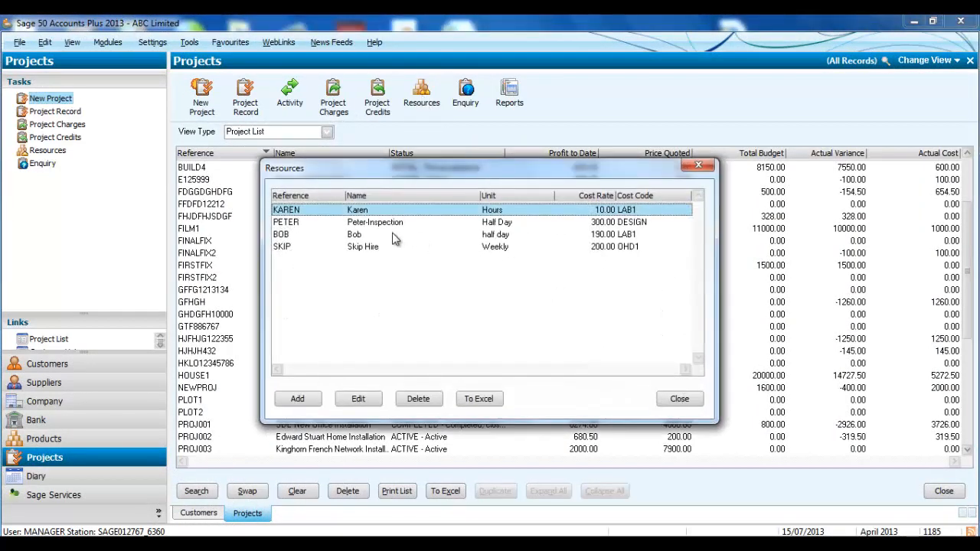
left_click(359, 398)
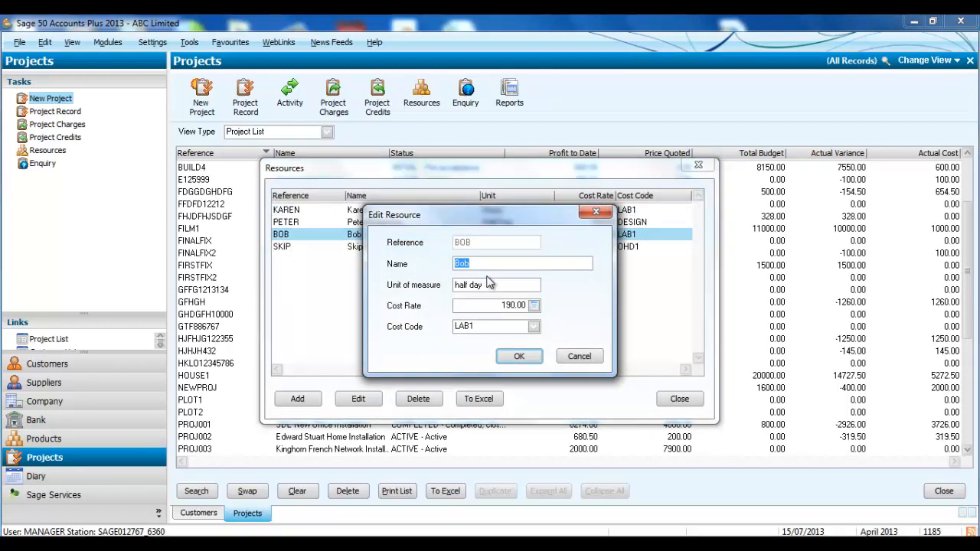
mouse_move(481, 283)
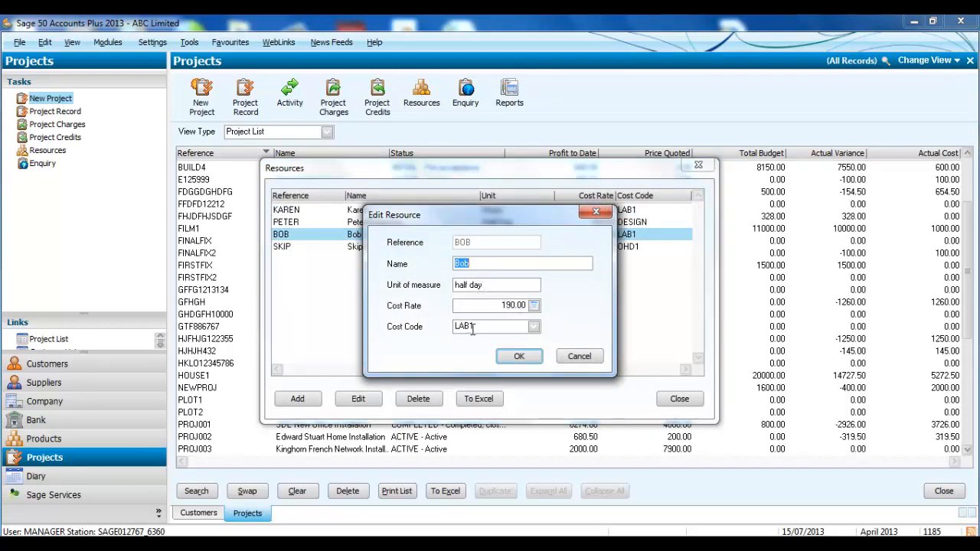
left_click(579, 356)
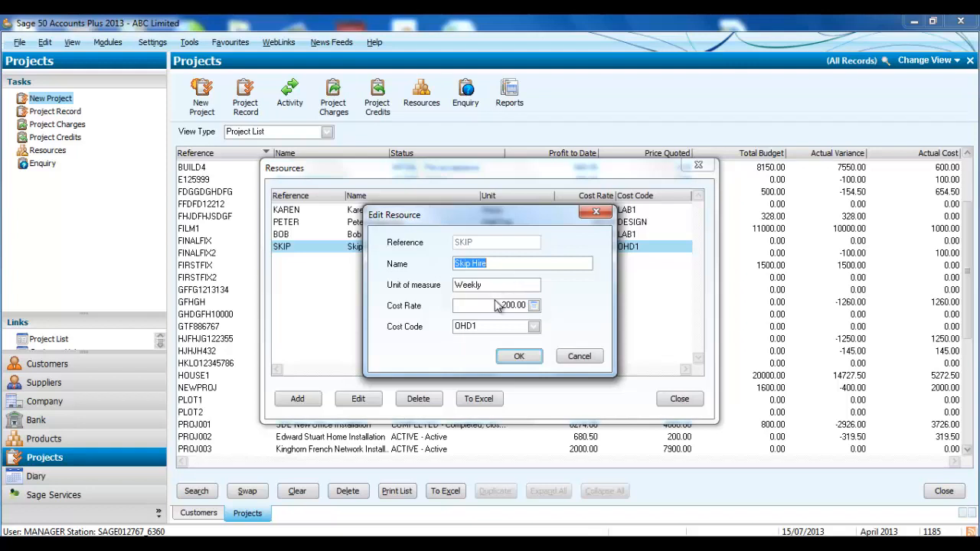
left_click(533, 326)
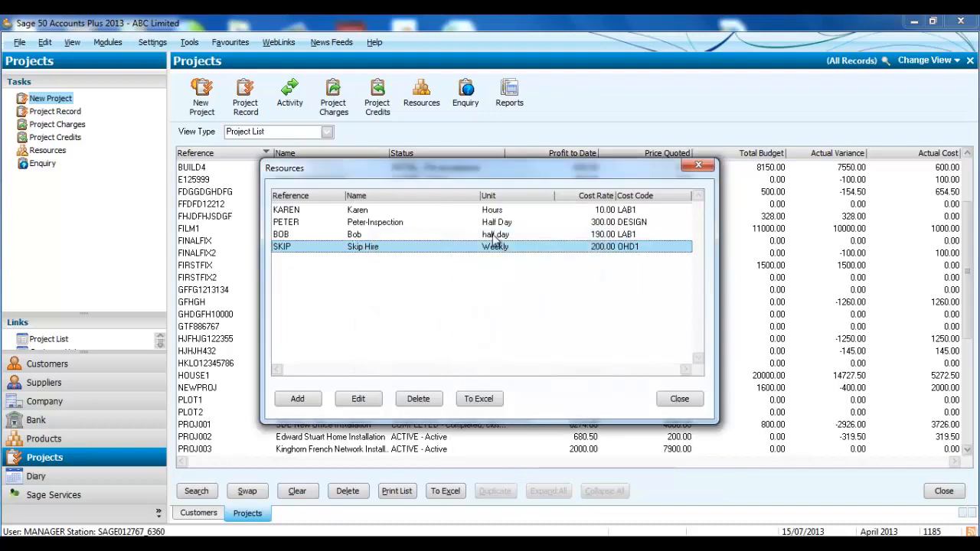
mouse_move(487, 290)
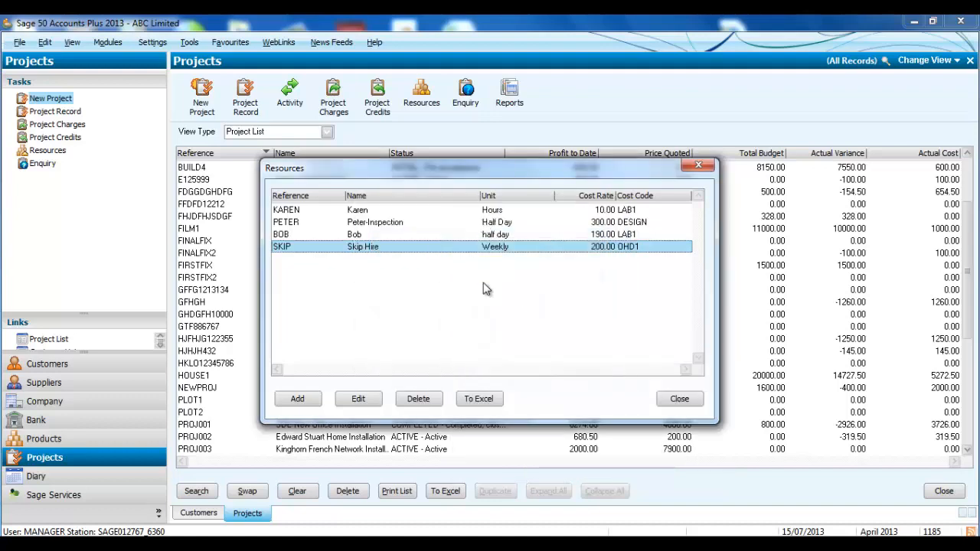
left_click(679, 398)
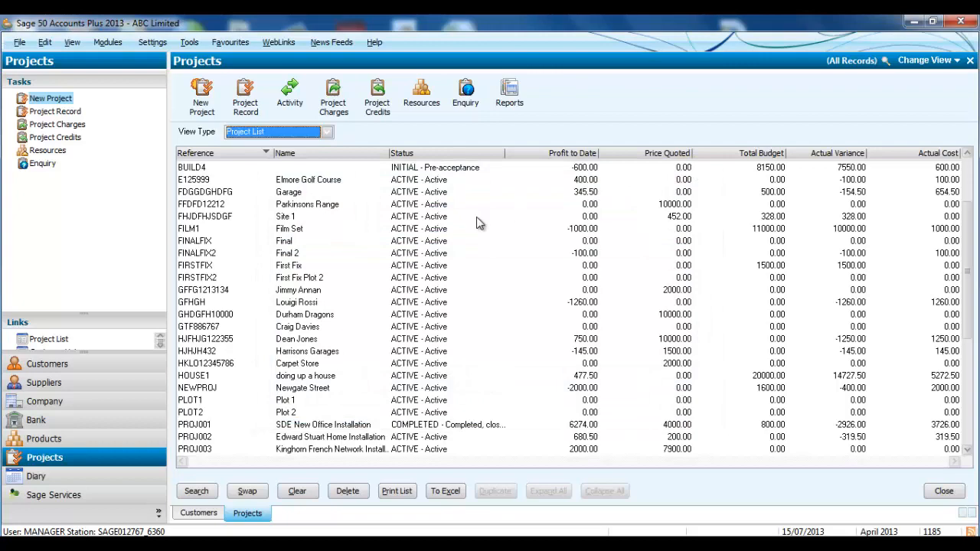
Post a project charge to BUILD4 for 2 units of the SKIP resource at 200, totalling 400
left_click(334, 95)
type("B")
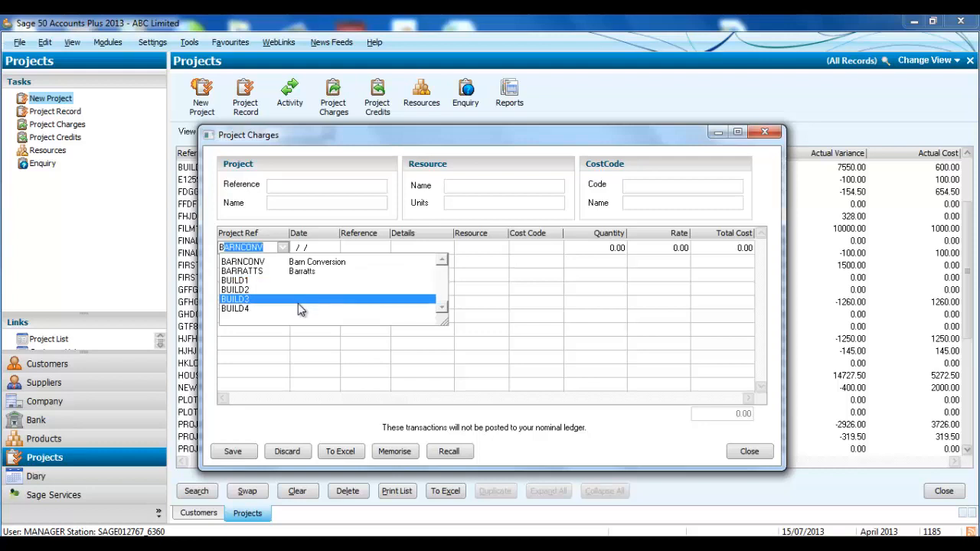
left_click(236, 310)
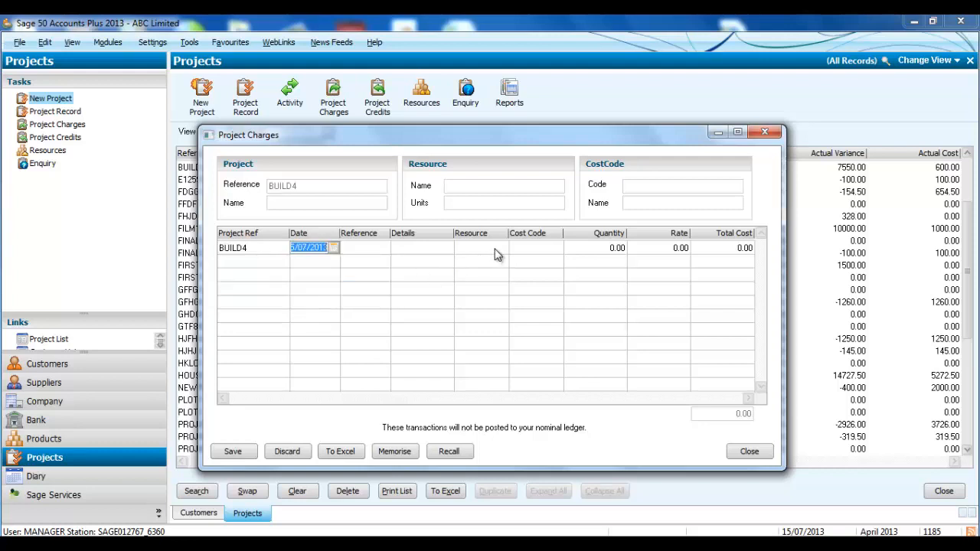
left_click(501, 248)
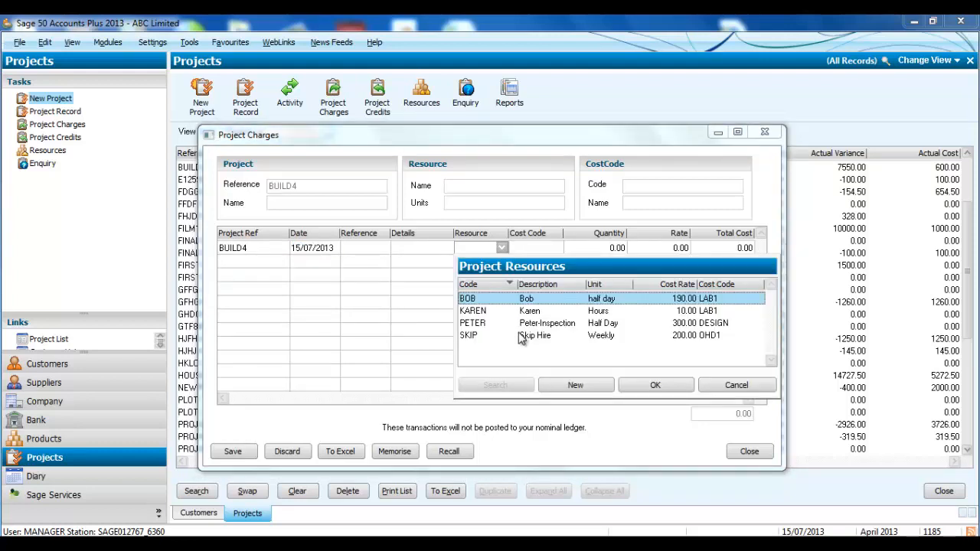
left_click(534, 335)
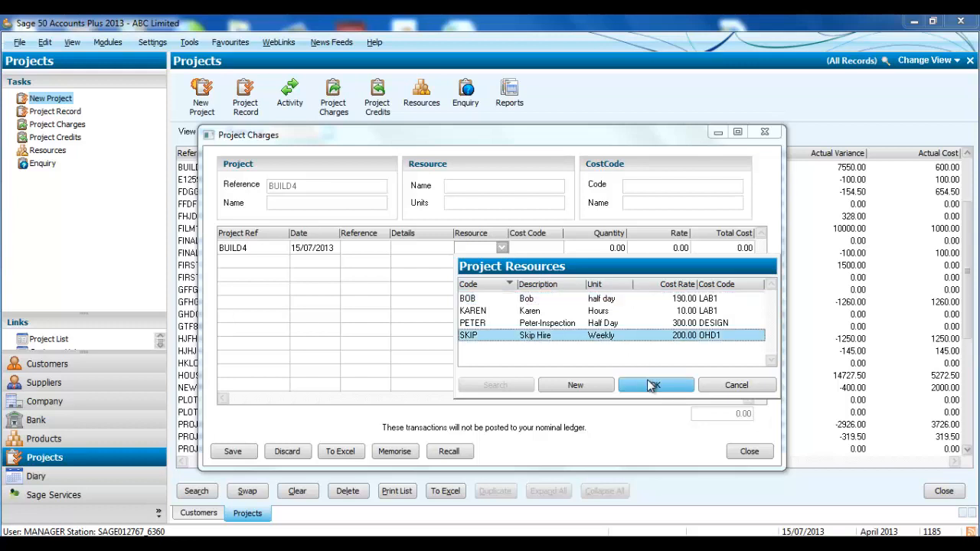
left_click(656, 385)
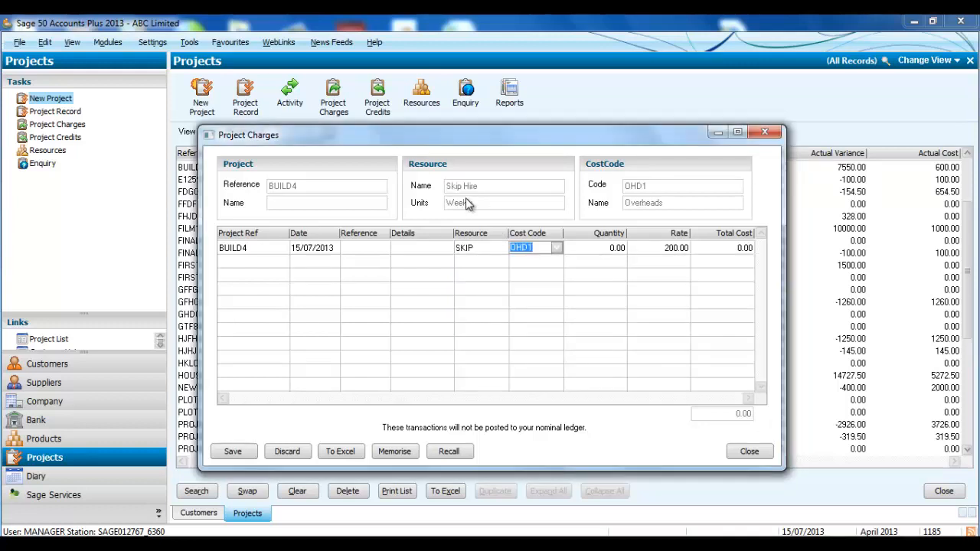
left_click(590, 248)
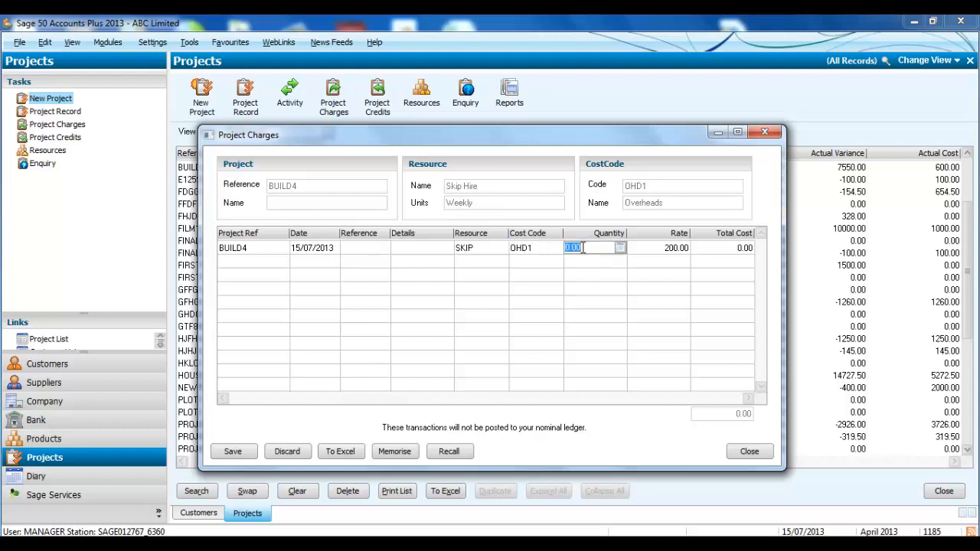
type("2")
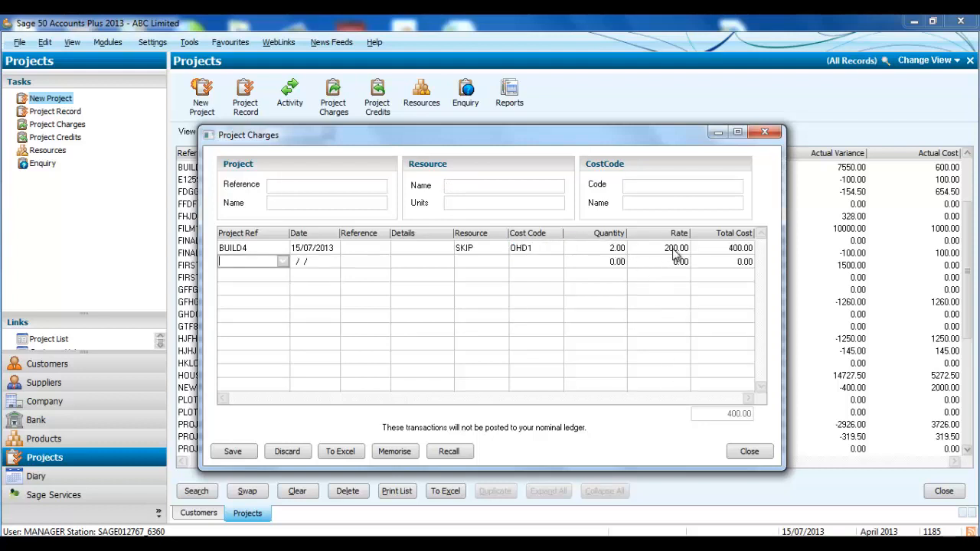
mouse_move(432, 360)
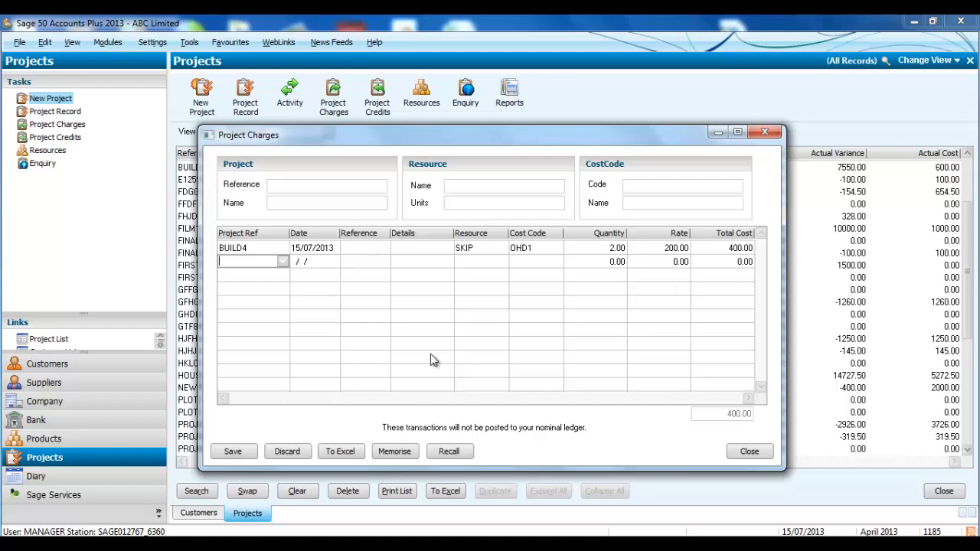
left_click(233, 450)
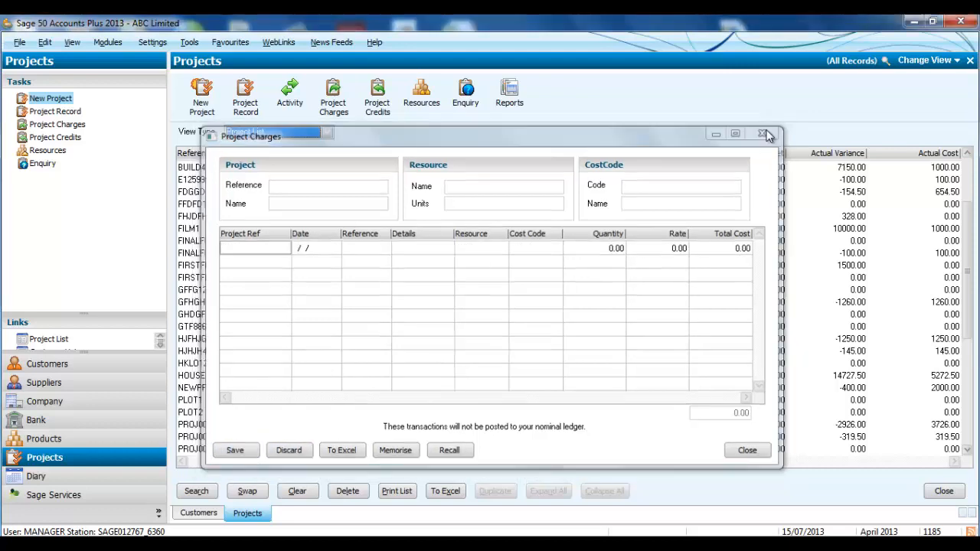
left_click(765, 135)
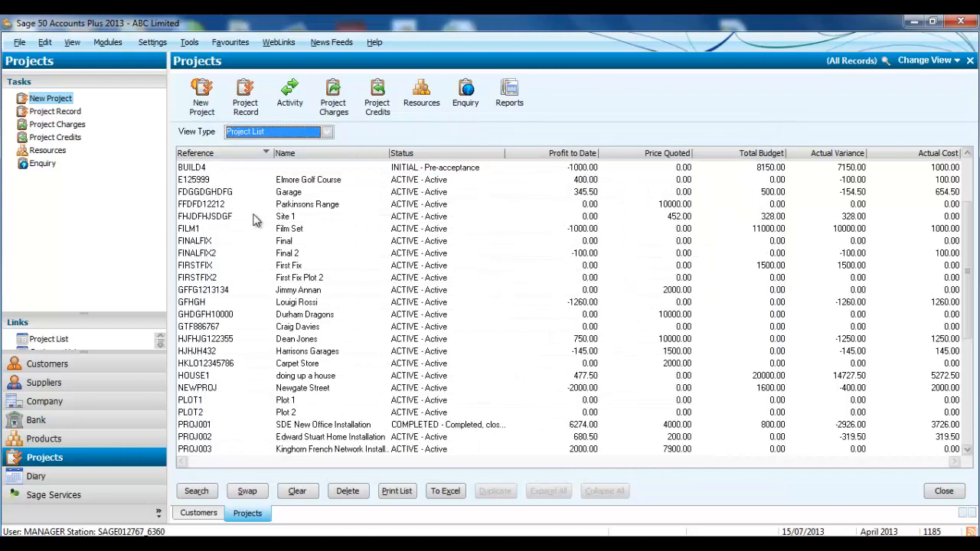
Reopen BUILD4's Analysis showing actual cost 1000.00 against the 8150.00 budget
left_click(191, 167)
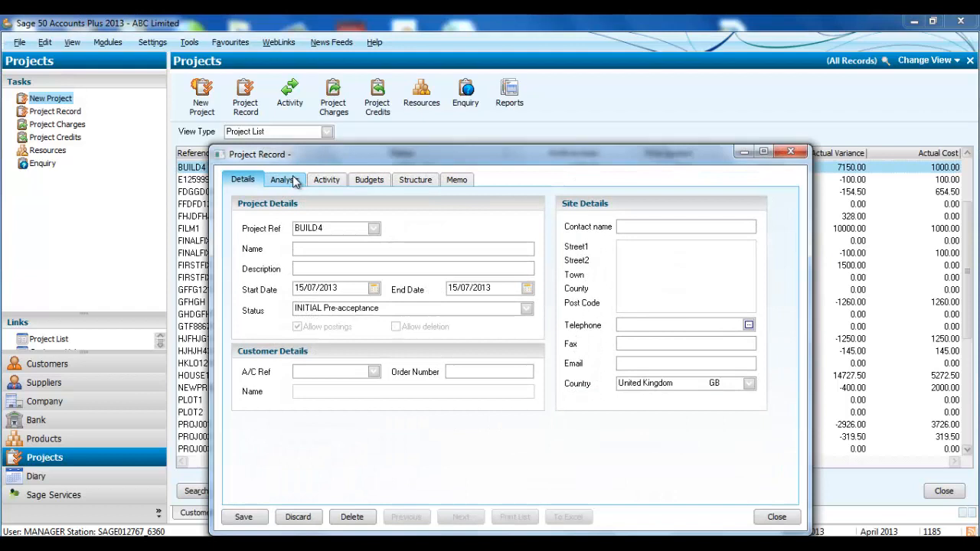
left_click(285, 179)
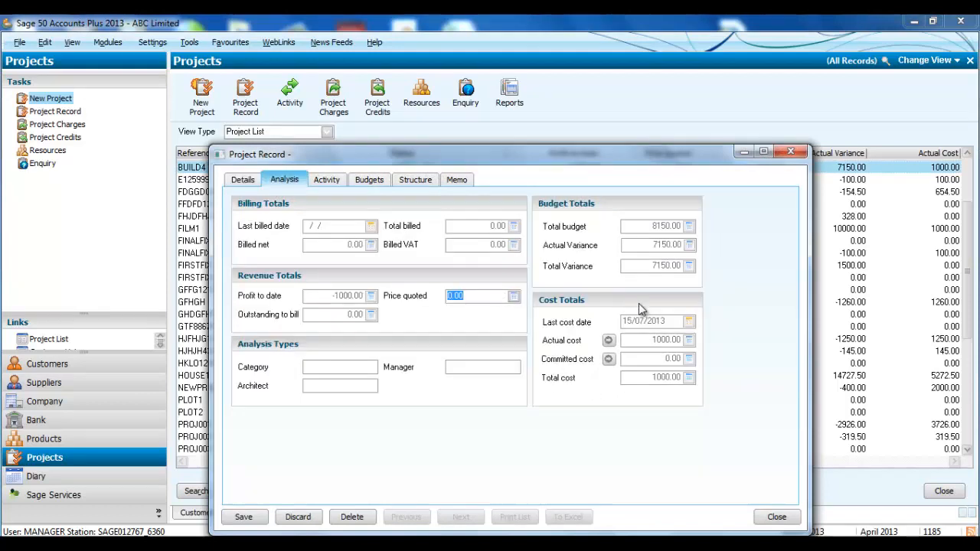
mouse_move(671, 333)
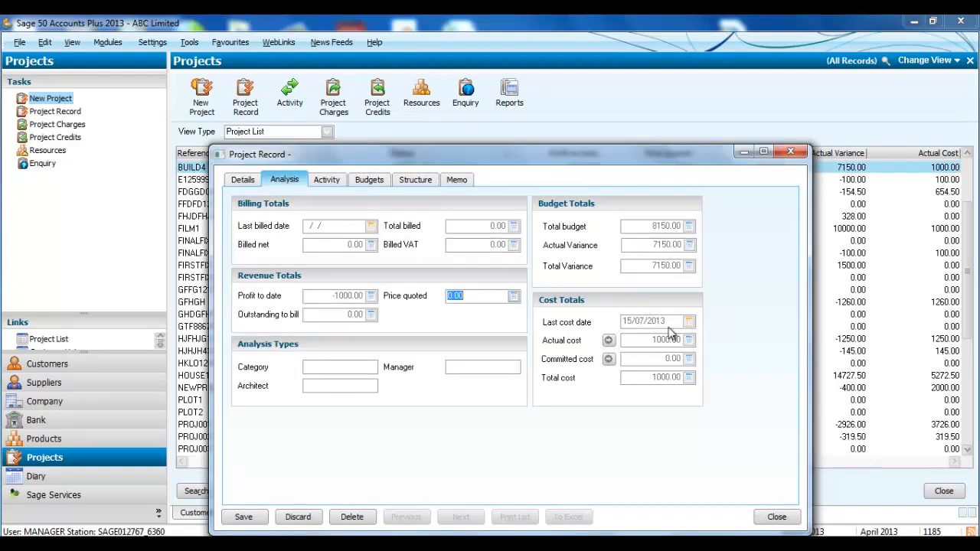